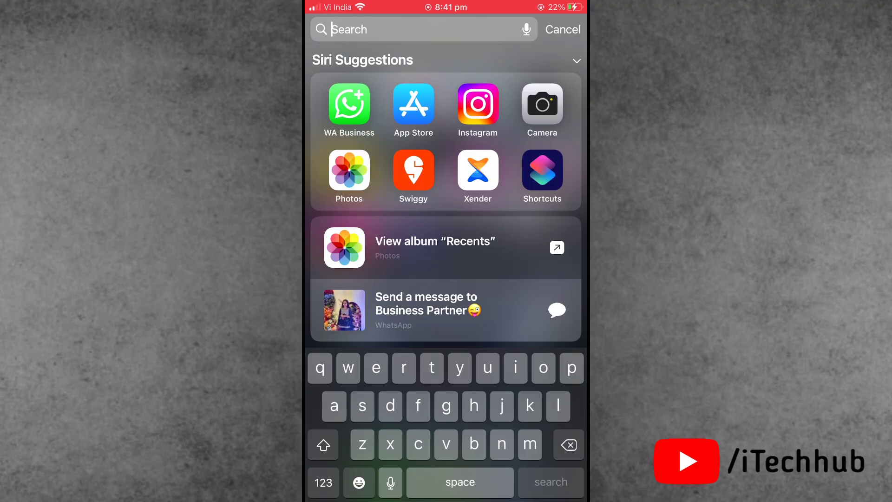
# Step: Launch Shortcuts from Siri Suggestions and cancel the WhatsApp message prompt
pyautogui.click(445, 310)
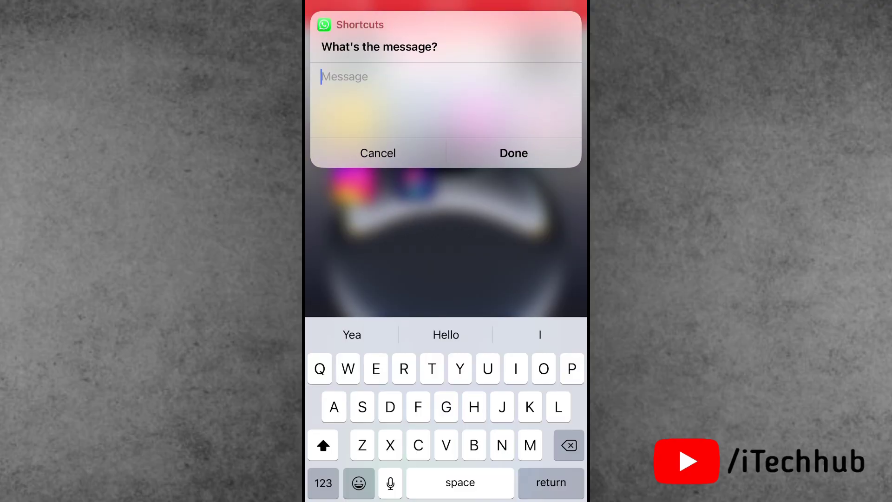
pyautogui.click(378, 152)
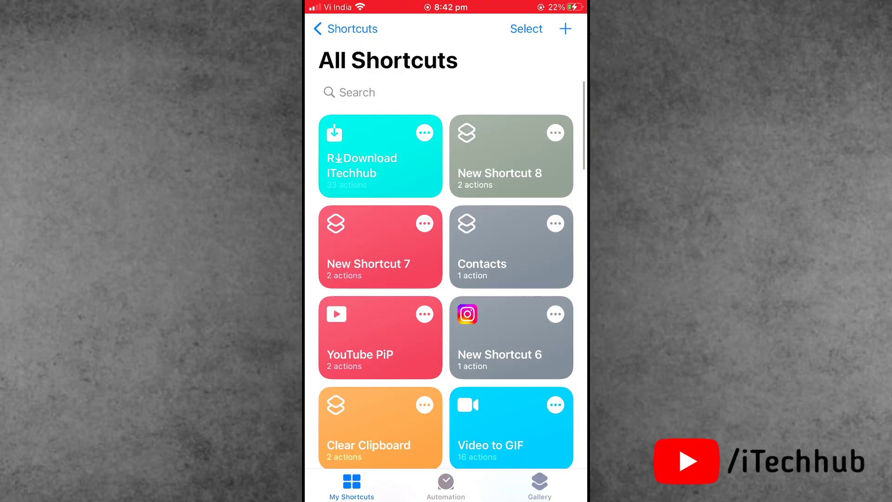
pyautogui.scroll(-3)
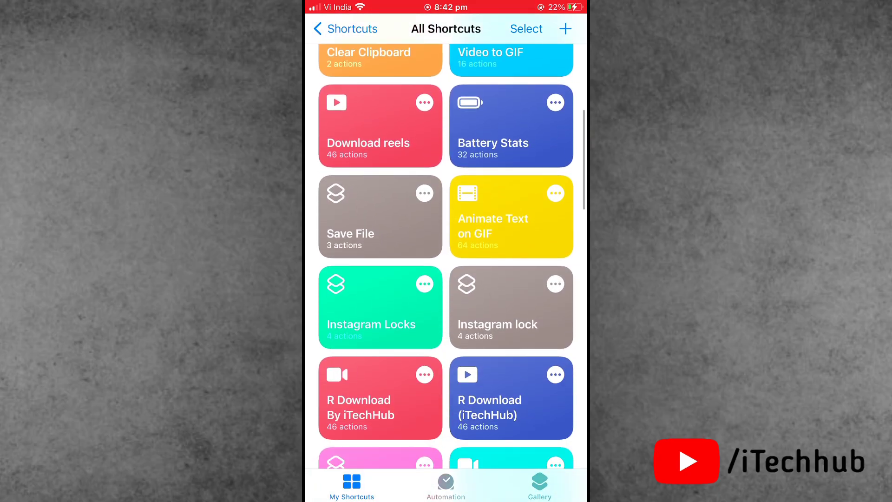
pyautogui.click(510, 397)
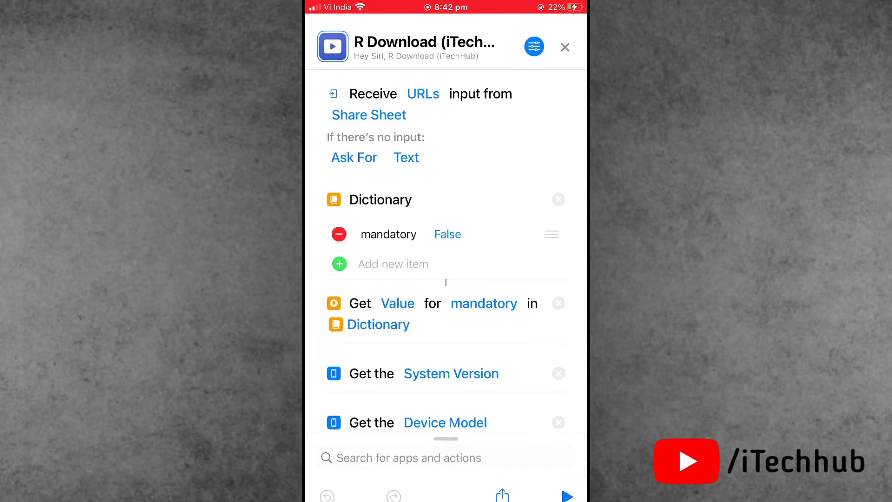
pyautogui.scroll(3)
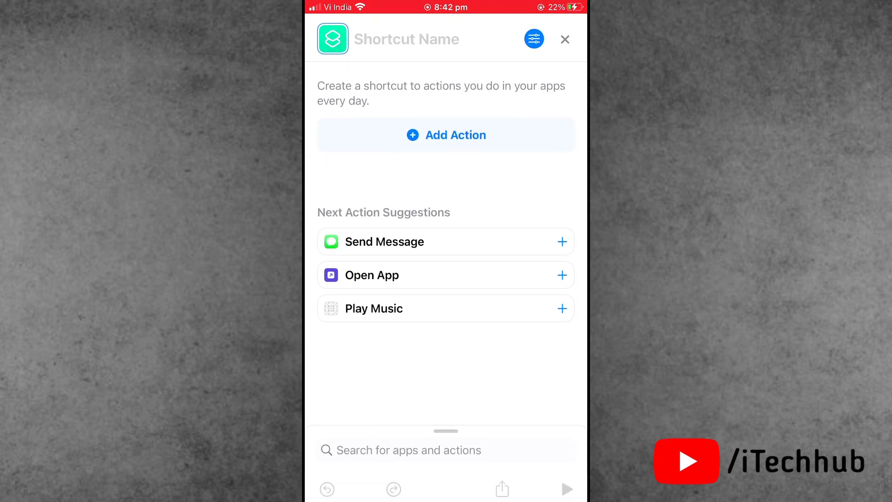
pyautogui.click(565, 39)
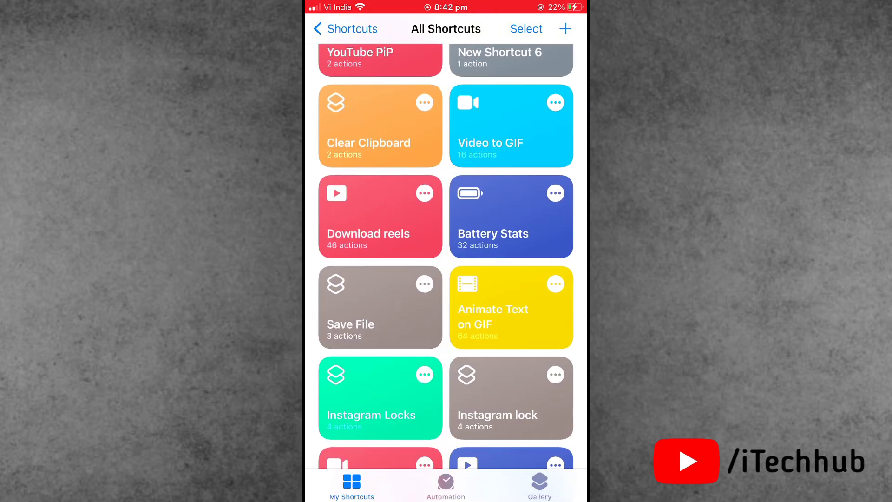
# Step: Select the R↓Download (Updated) shortcut and delete it
pyautogui.click(526, 28)
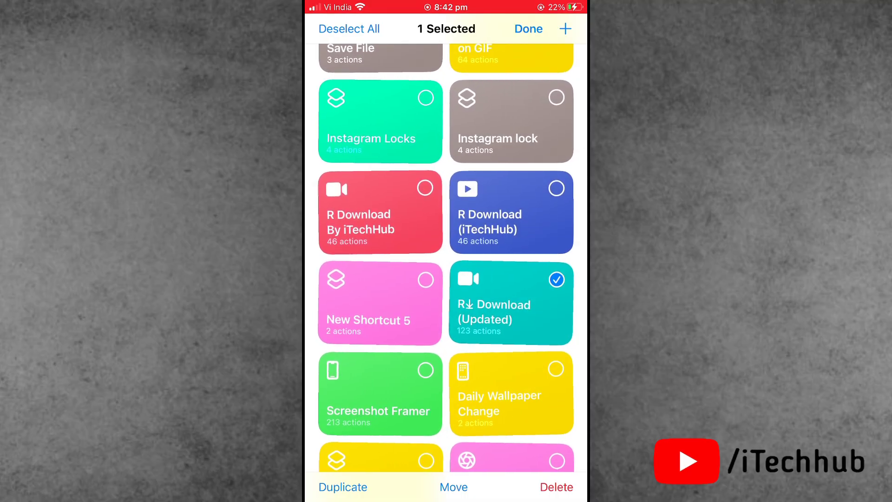
pyautogui.click(528, 28)
pyautogui.write('r')
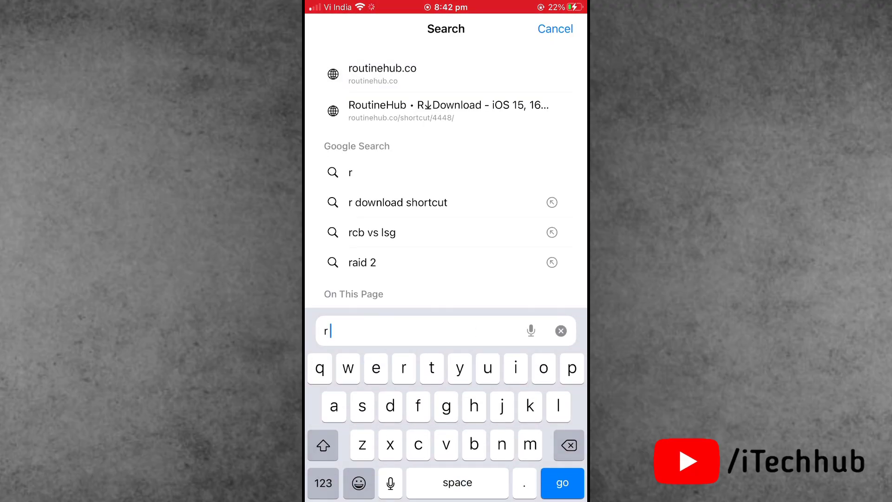
# Step: Search Google for 'r download shortcut' and open the ShareShortcuts.com R↓Download result
pyautogui.click(448, 111)
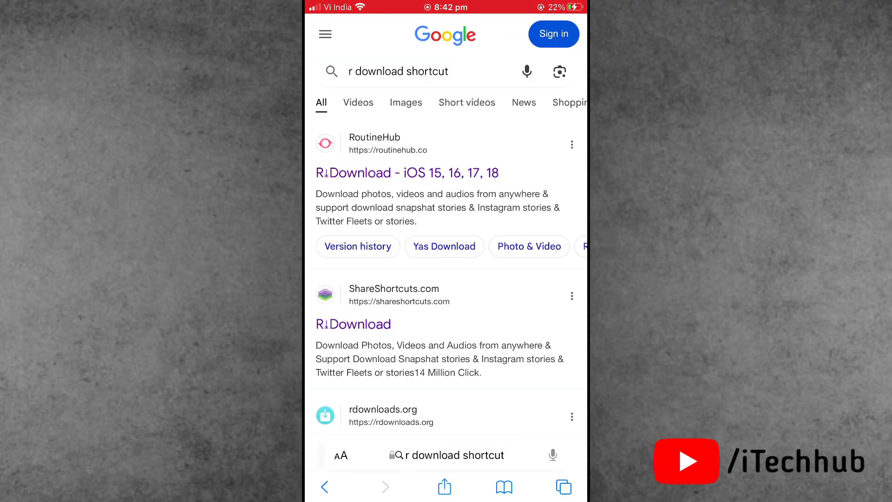
pyautogui.click(352, 324)
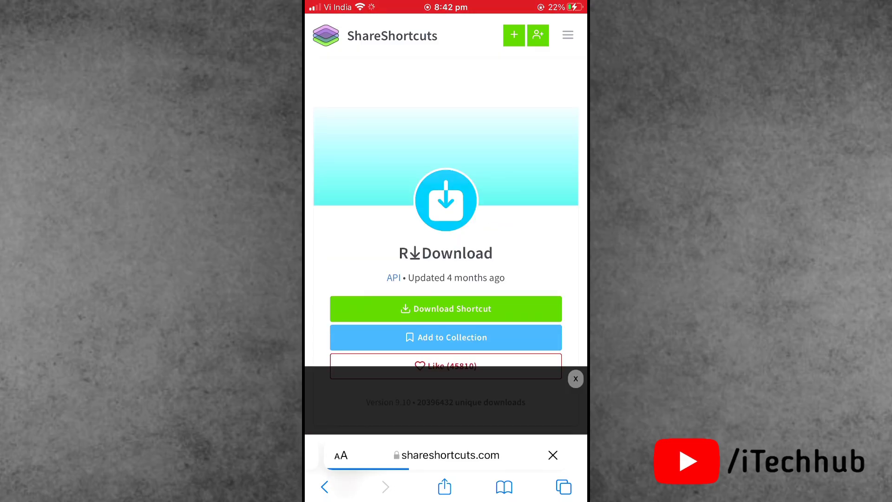
# Step: Download the R↓Download shortcut from ShareShortcuts and add it via Set Up Shortcut
pyautogui.click(445, 309)
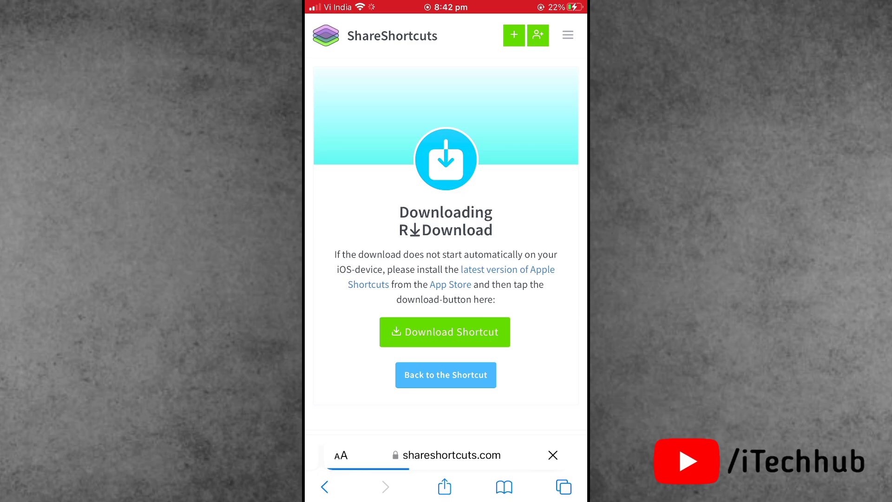
pyautogui.click(445, 332)
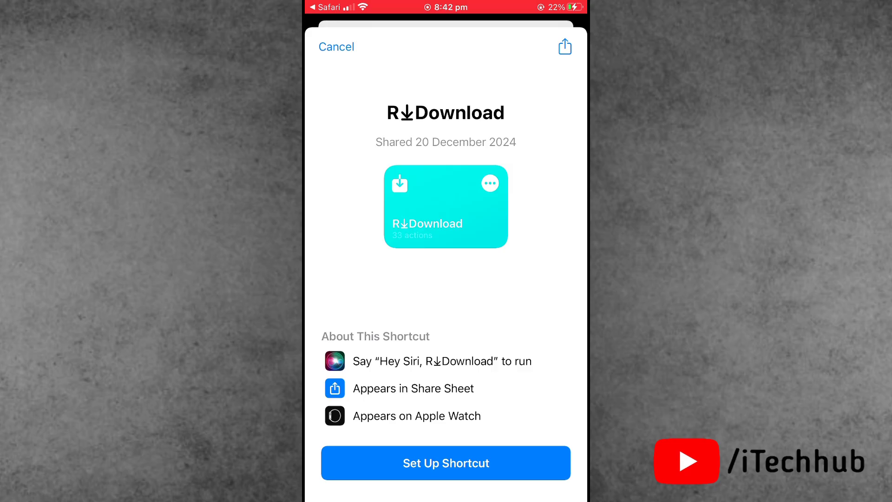
pyautogui.click(446, 462)
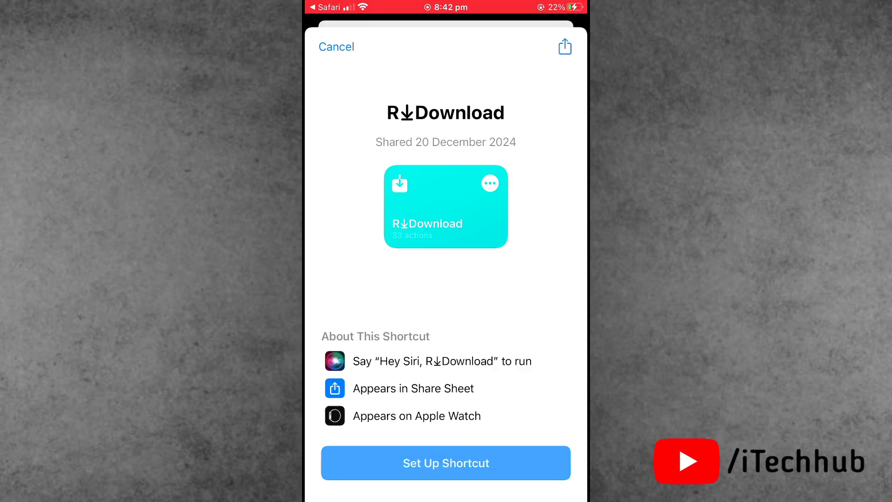
pyautogui.click(445, 462)
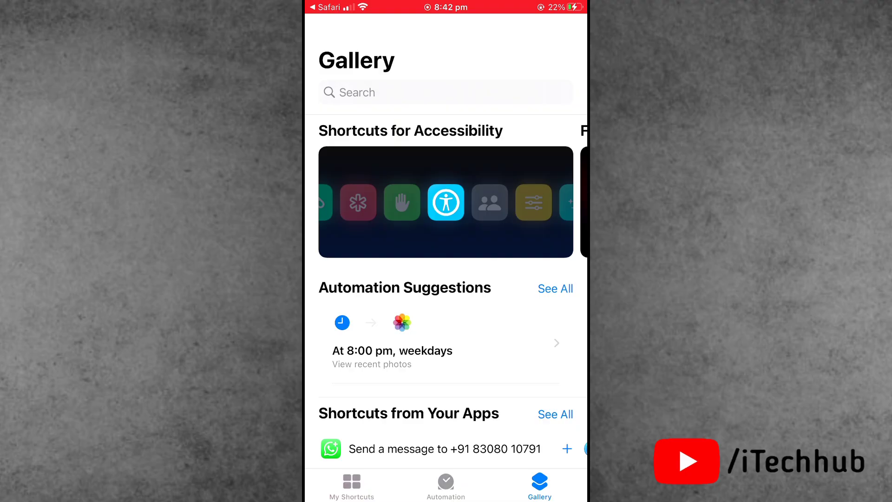
# Step: Return to My Shortcuts and scroll to the top to see R↓Download
pyautogui.click(351, 485)
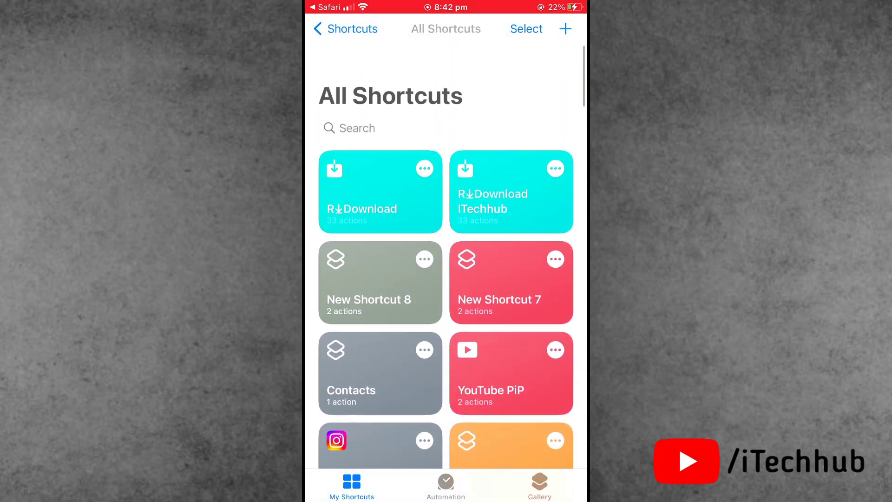
pyautogui.scroll(3)
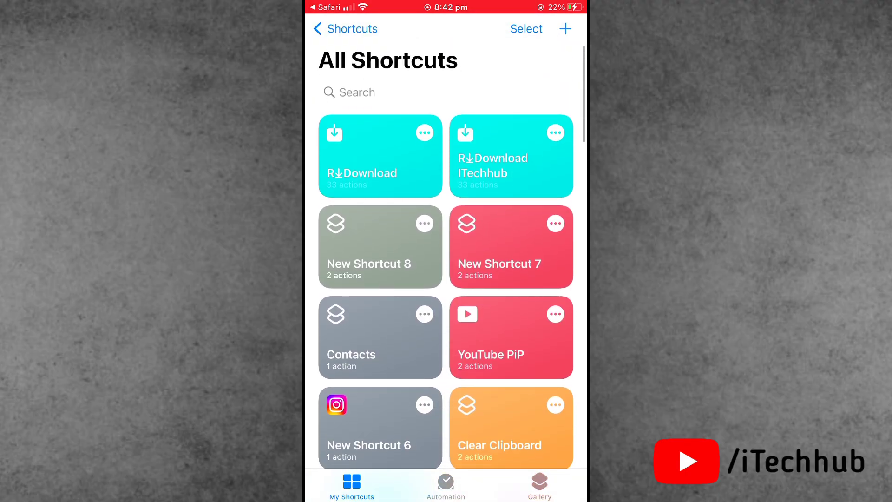